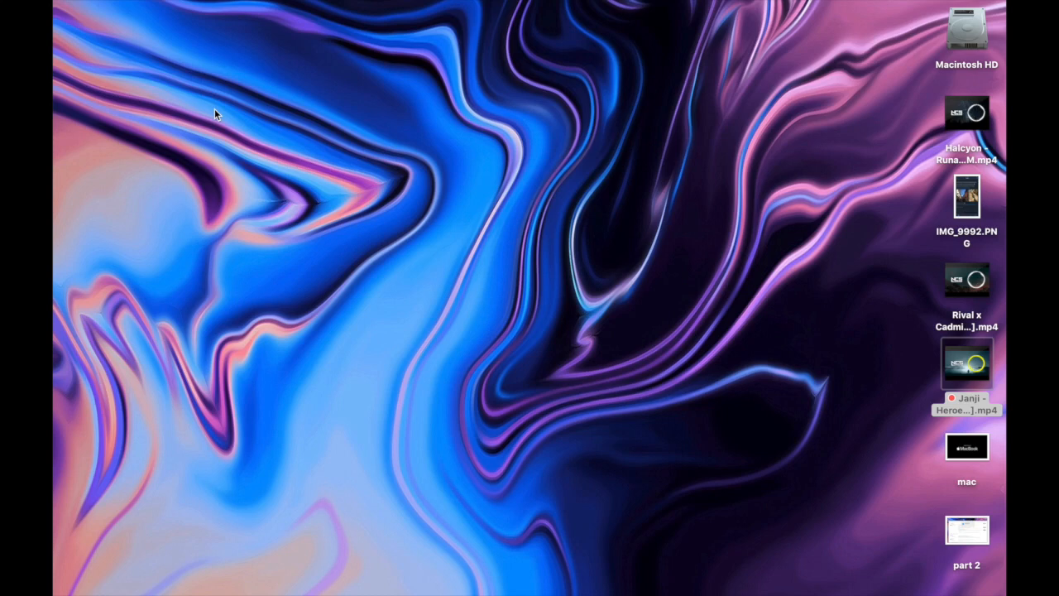
mouse_move(78, 12)
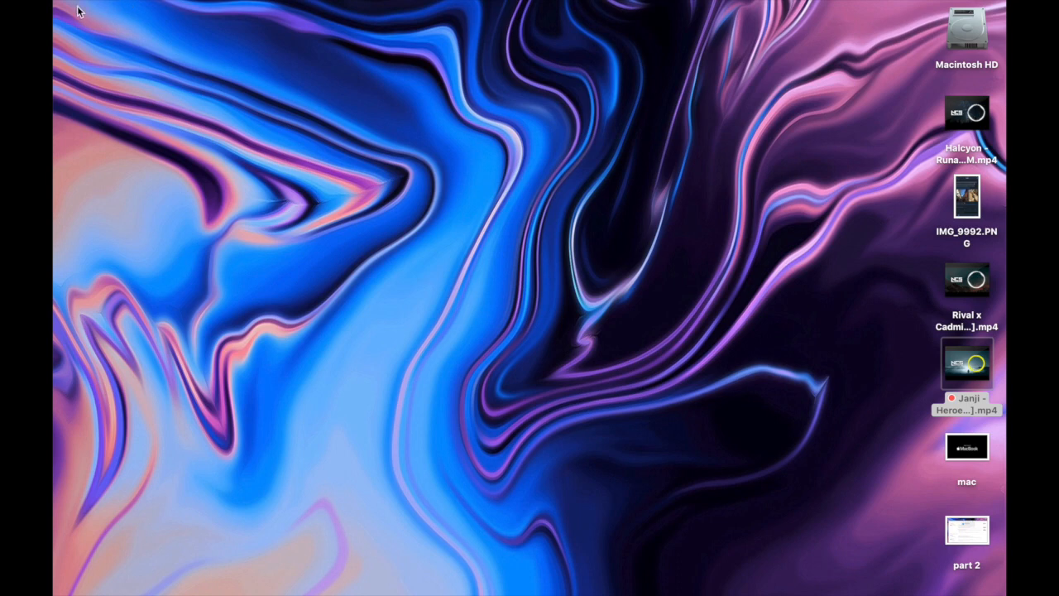
- Check the installed macOS version in About This Mac, then close the window
click(72, 8)
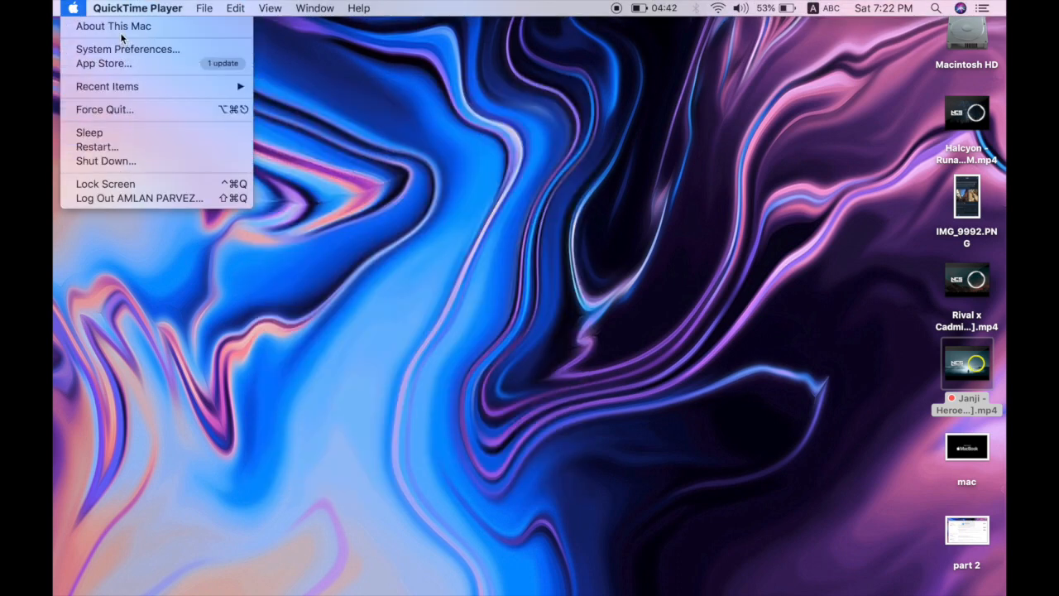
click(113, 25)
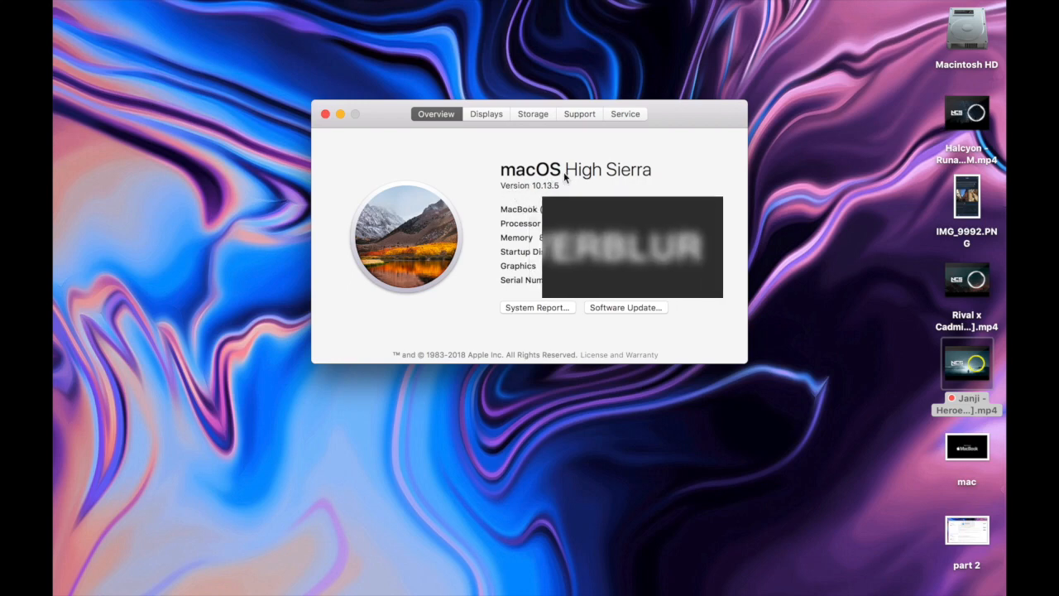
mouse_move(525, 196)
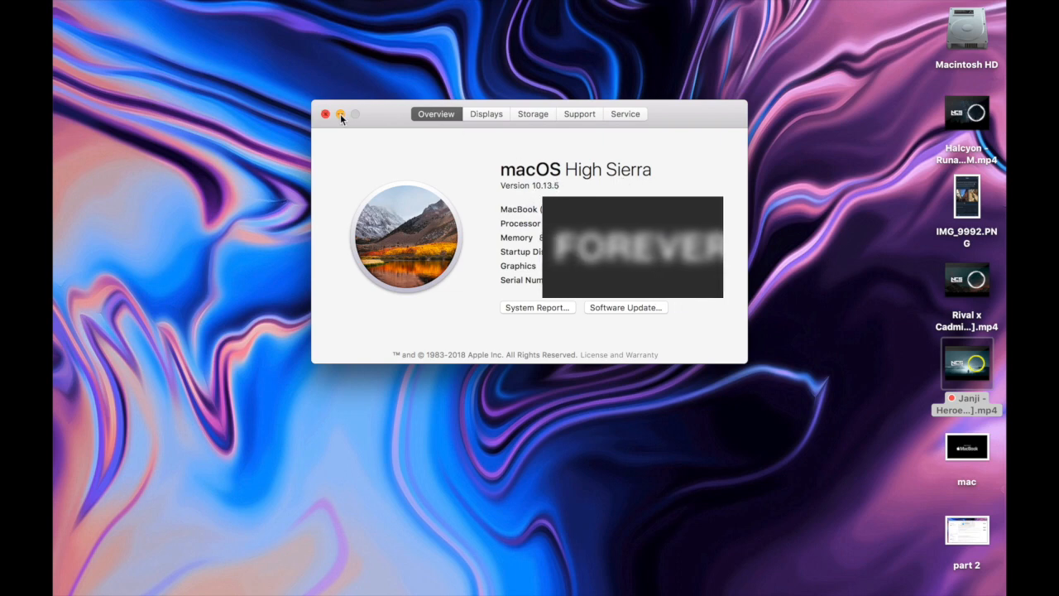
click(325, 114)
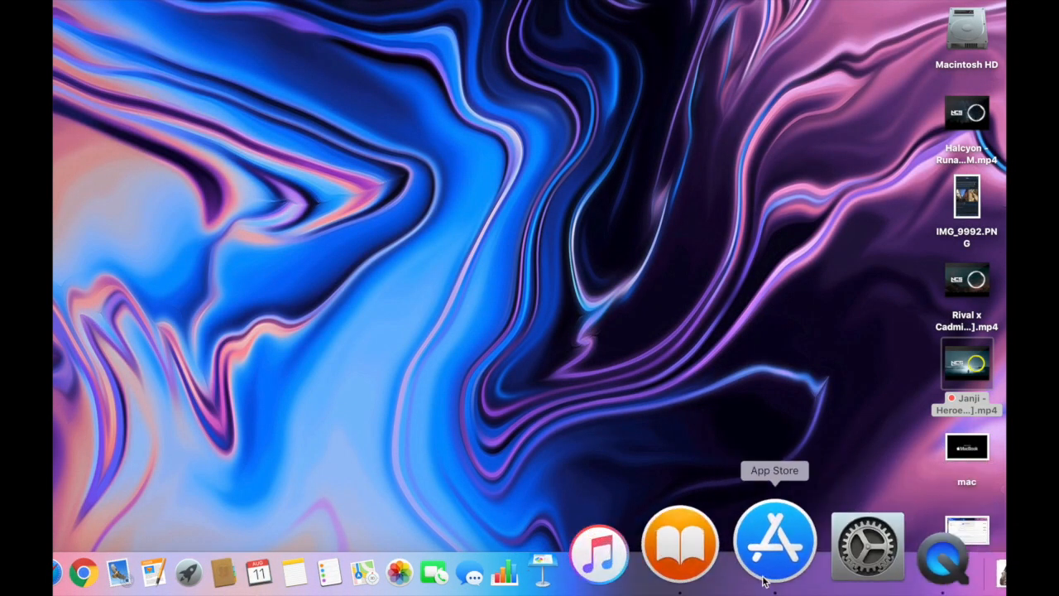
- In App Store, start the macOS High Sierra 10.13.6 update with Download & Restart
click(774, 544)
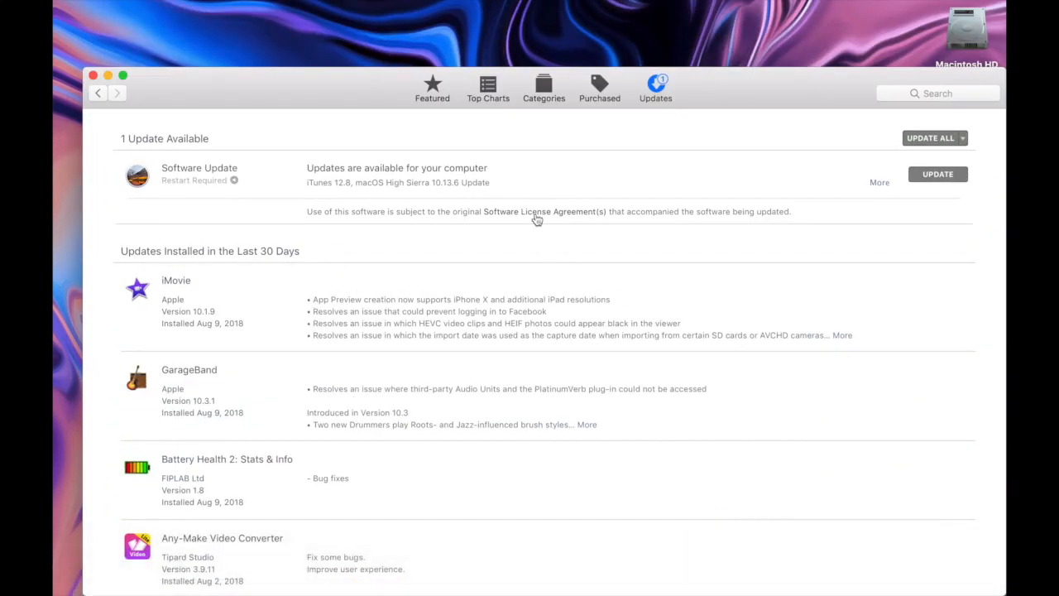
mouse_move(324, 188)
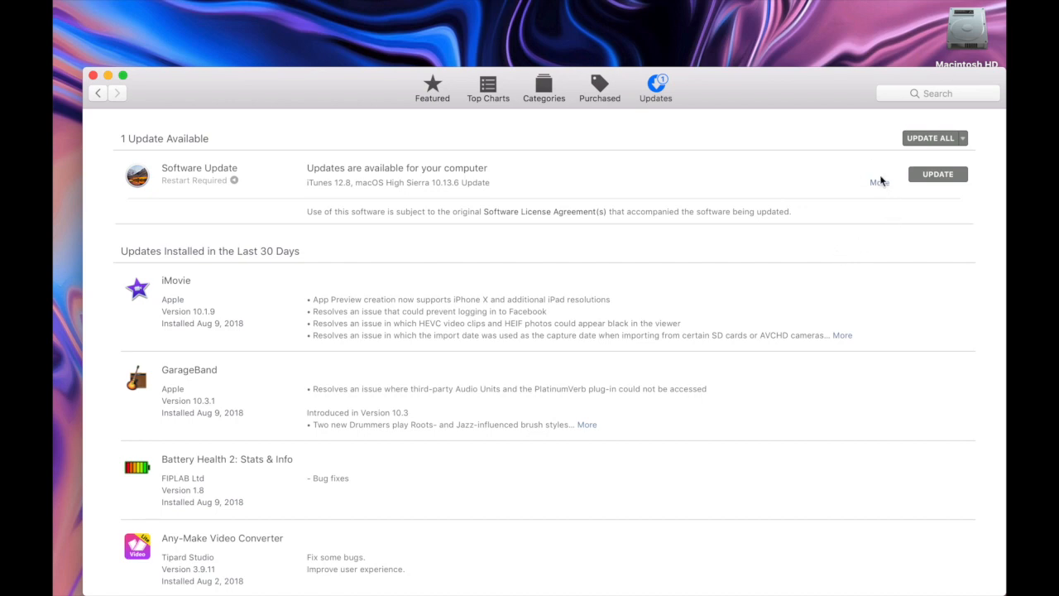
click(878, 182)
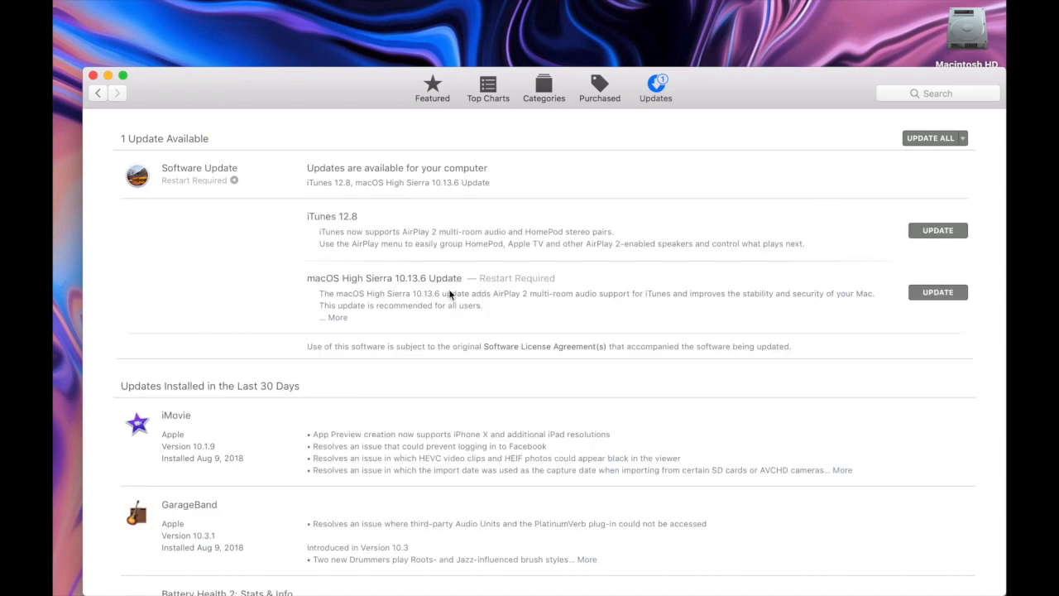
mouse_move(452, 295)
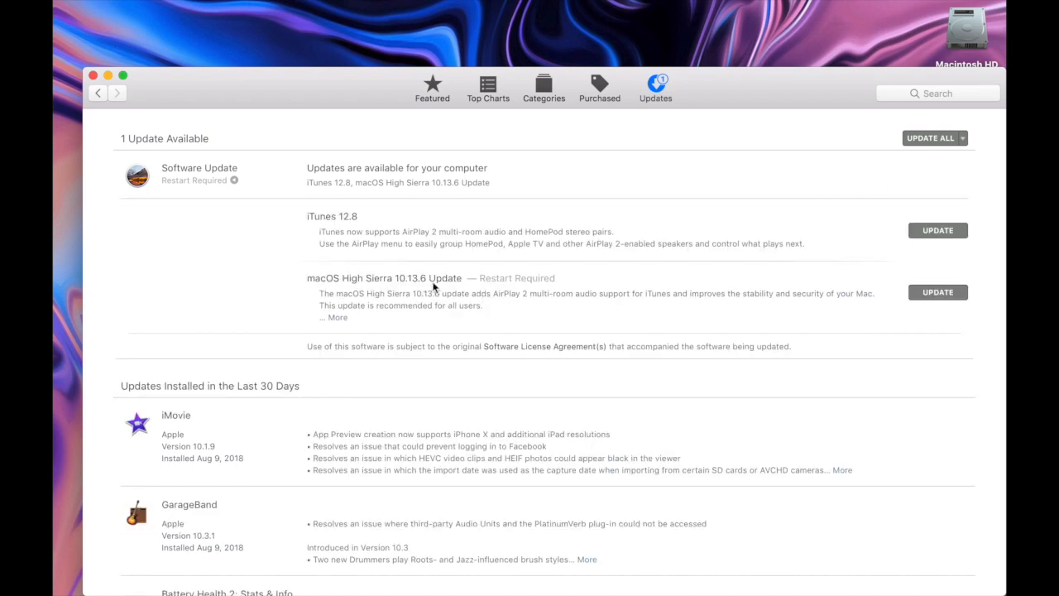
mouse_move(960, 306)
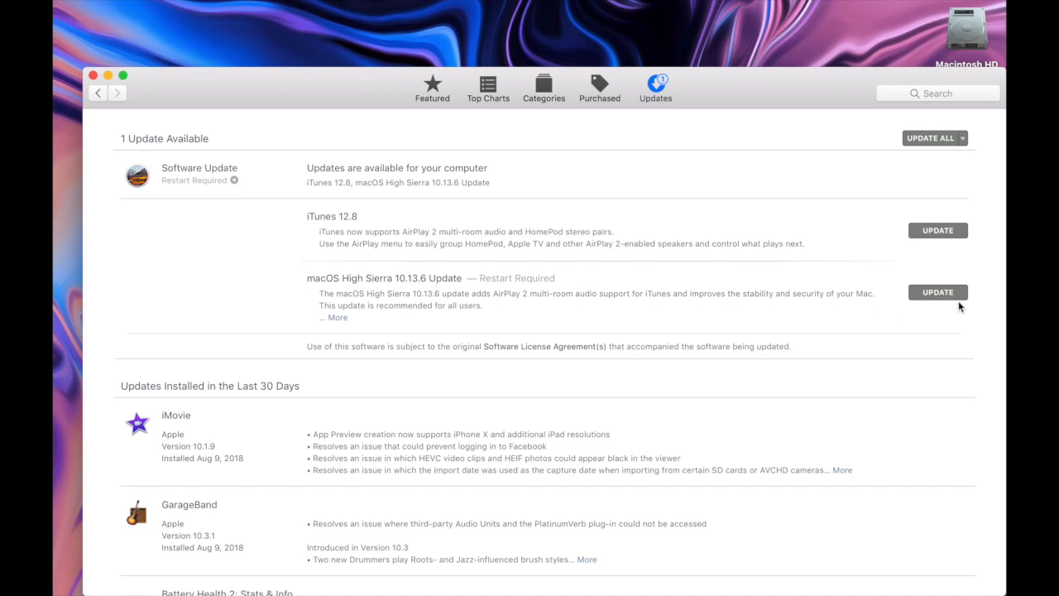
click(937, 291)
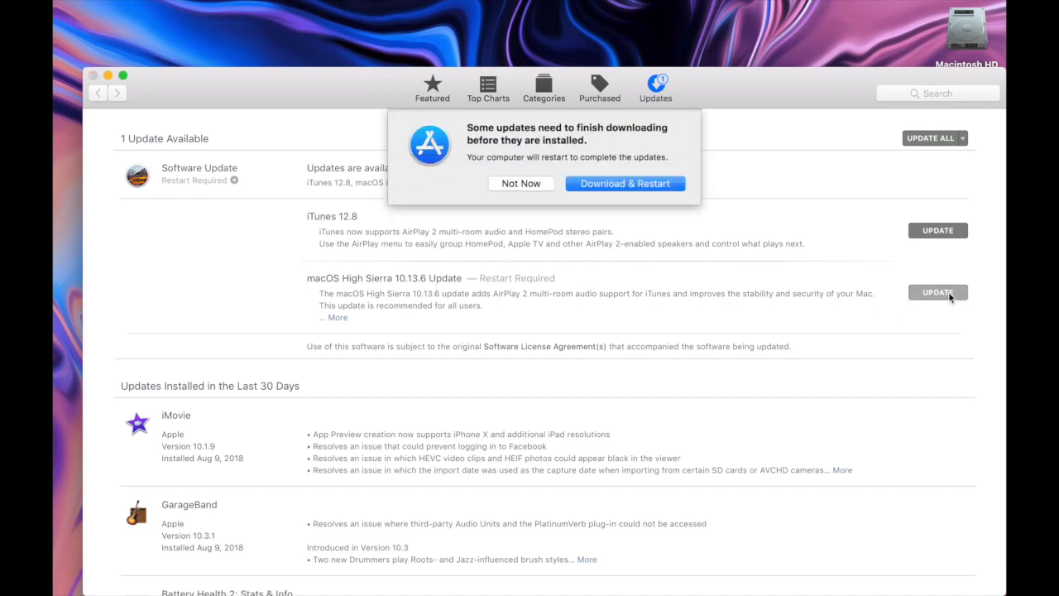
click(624, 183)
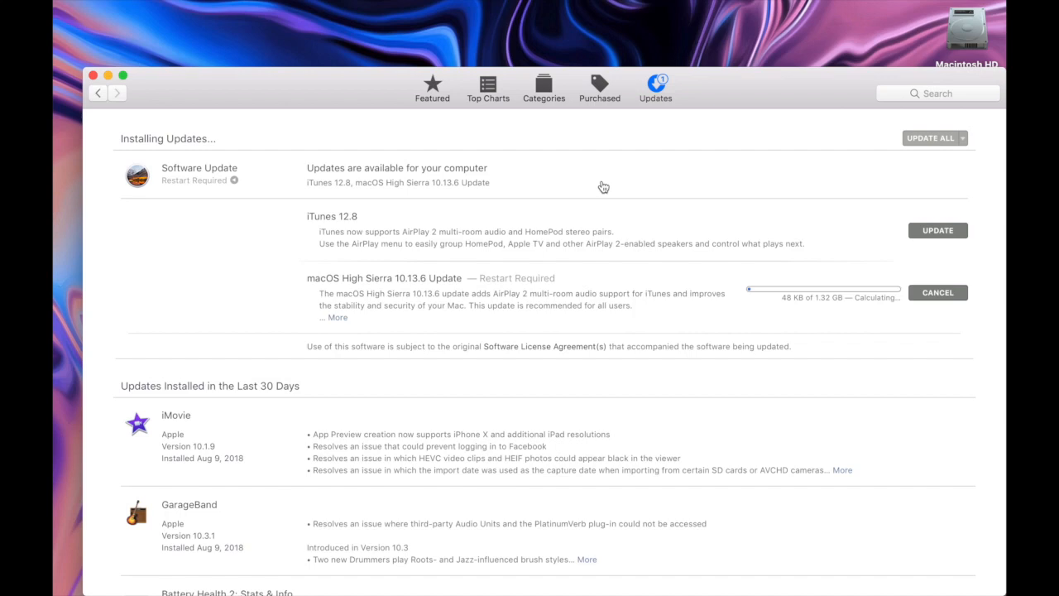
mouse_move(921, 254)
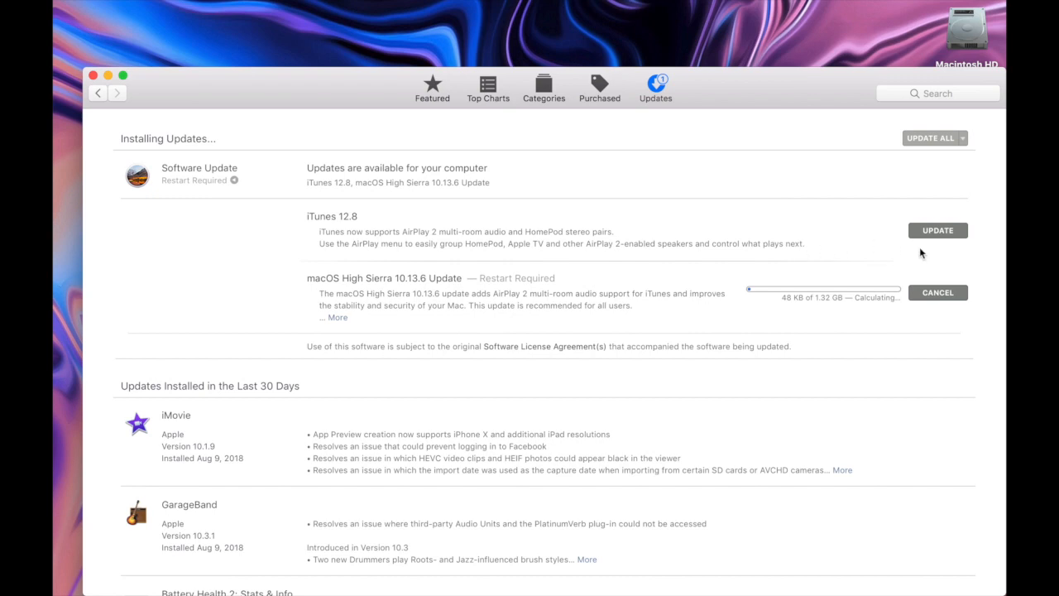
mouse_move(812, 256)
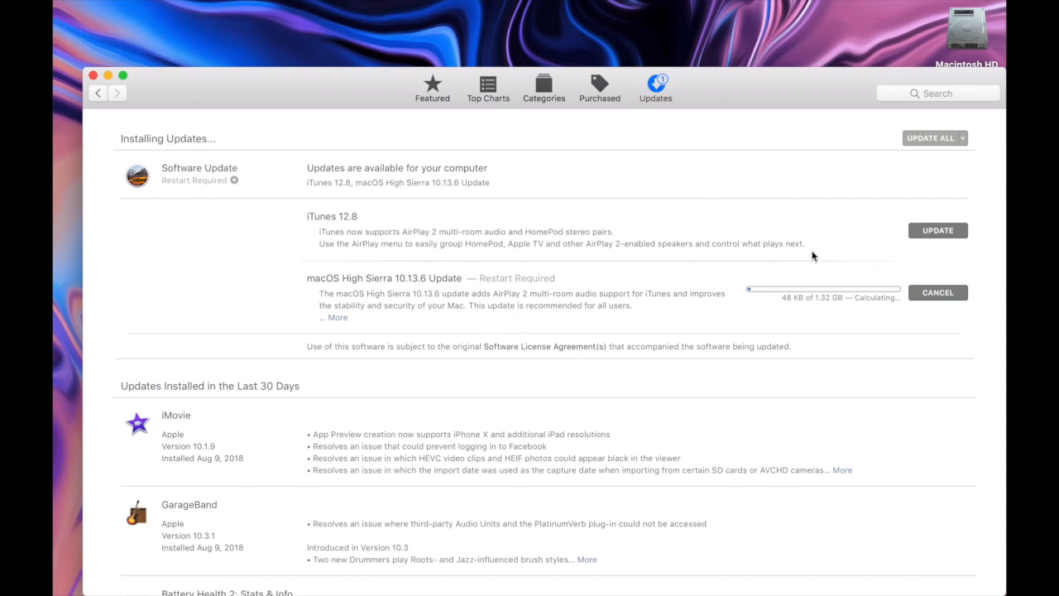
mouse_move(637, 555)
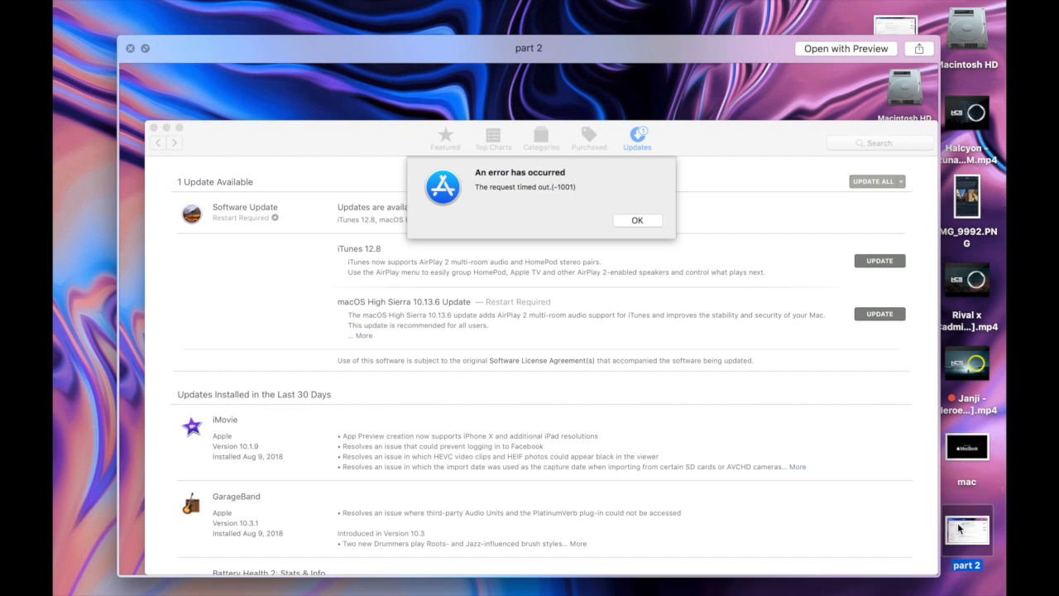
mouse_move(375, 279)
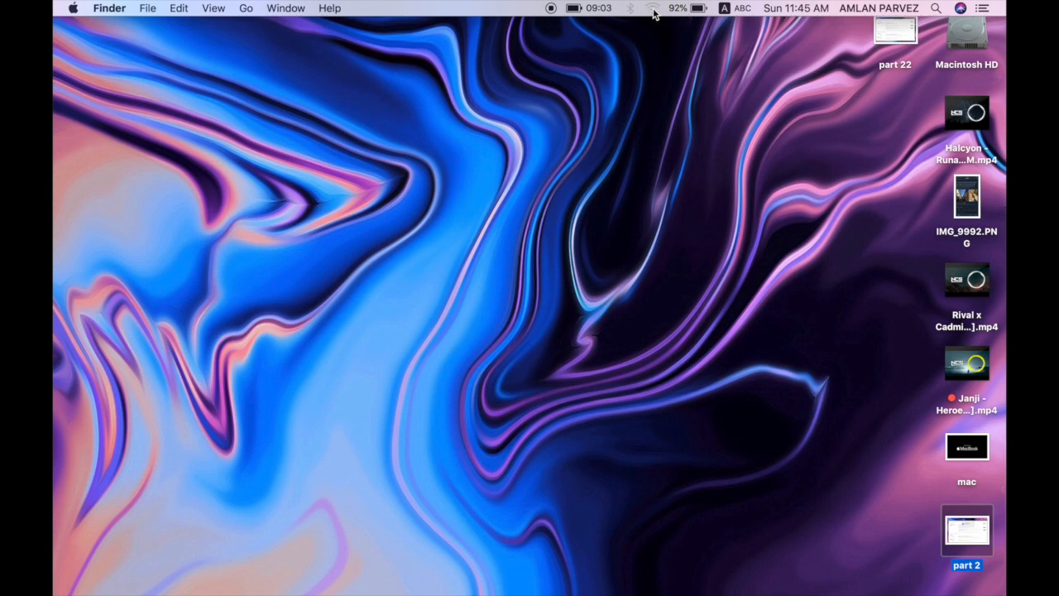
- Join the iPhone personal hotspot network from the menu-bar Wi-Fi list
click(653, 8)
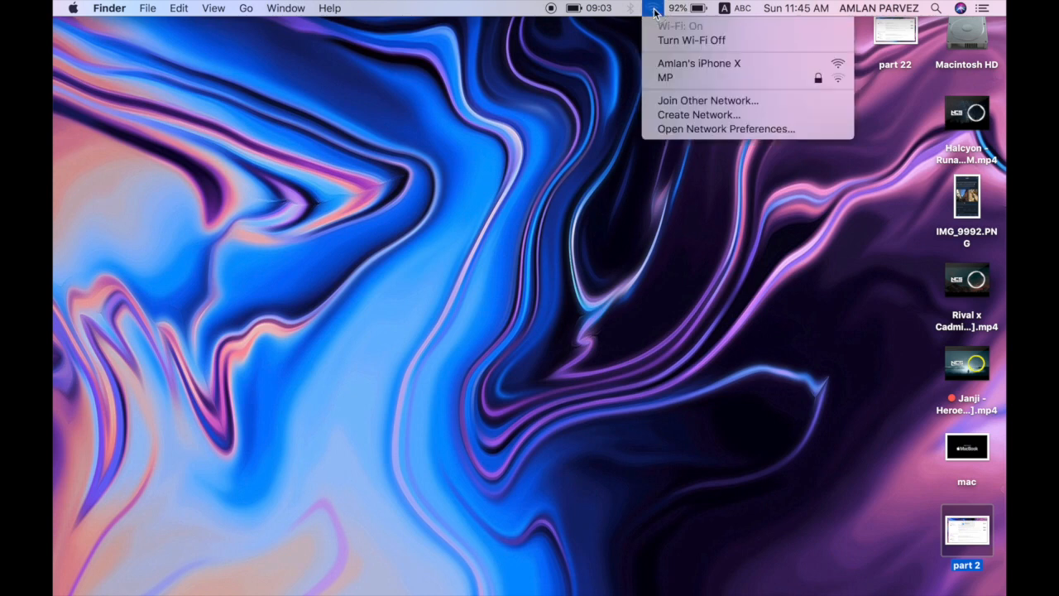
mouse_move(665, 78)
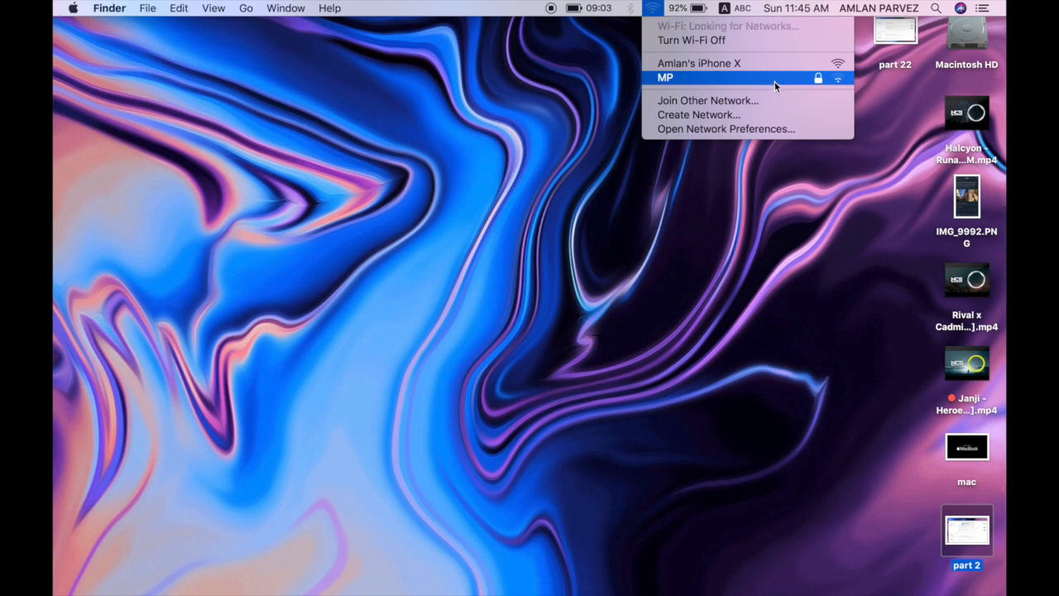
mouse_move(727, 83)
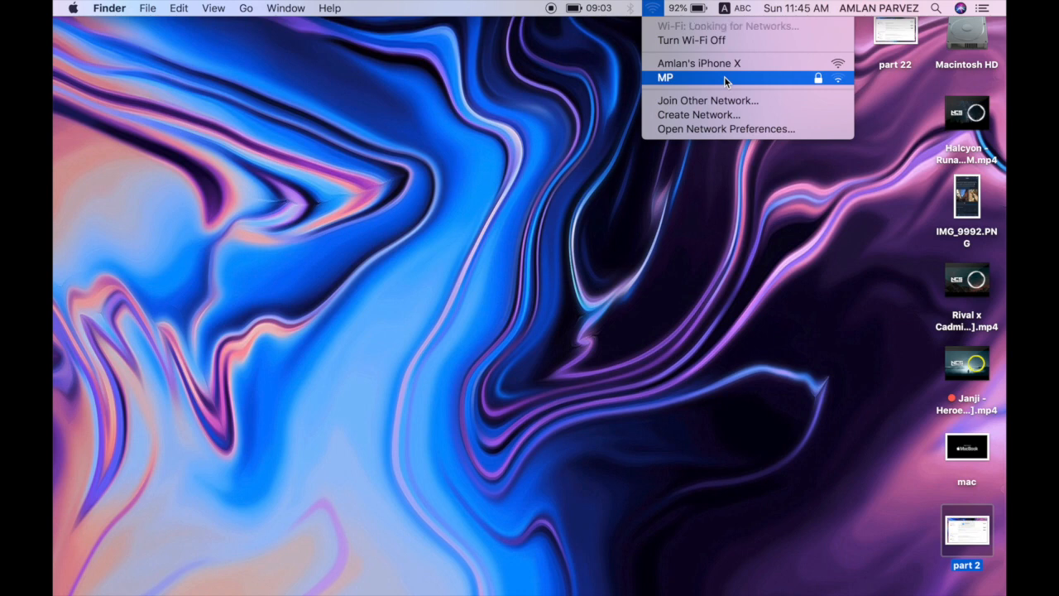
mouse_move(699, 63)
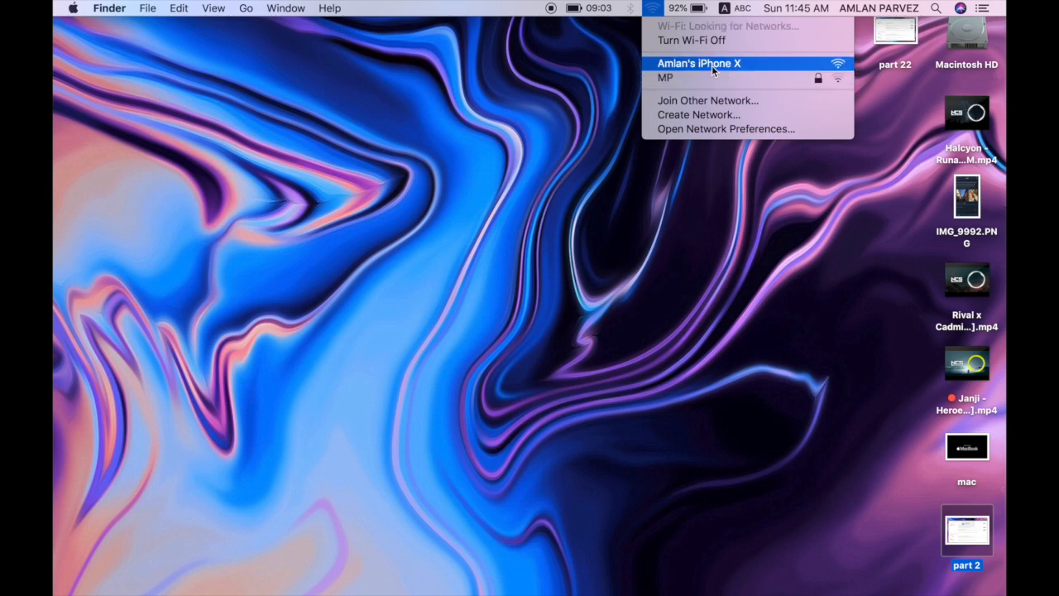
click(711, 70)
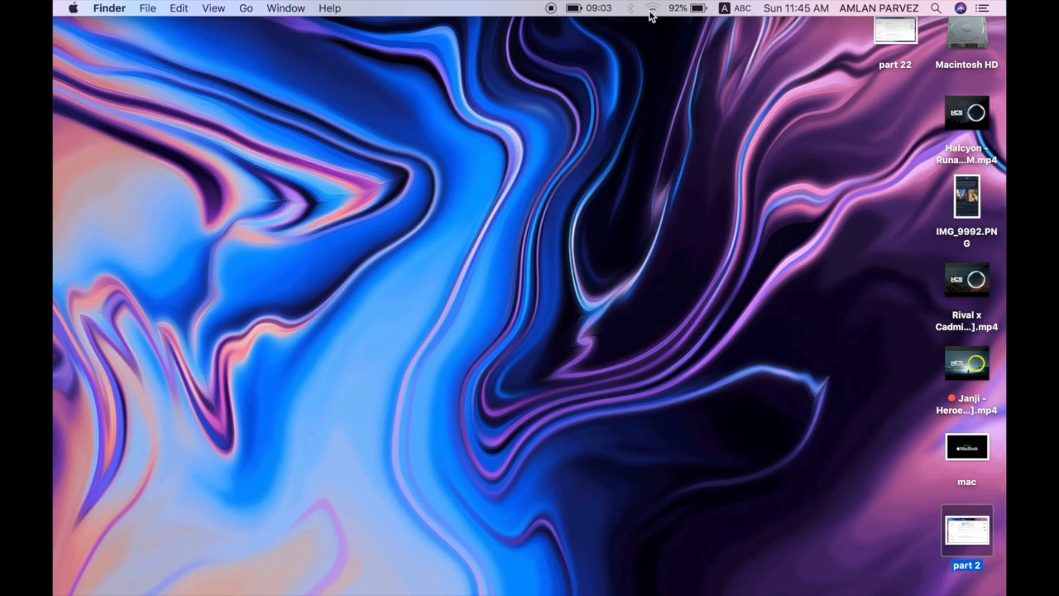
click(652, 9)
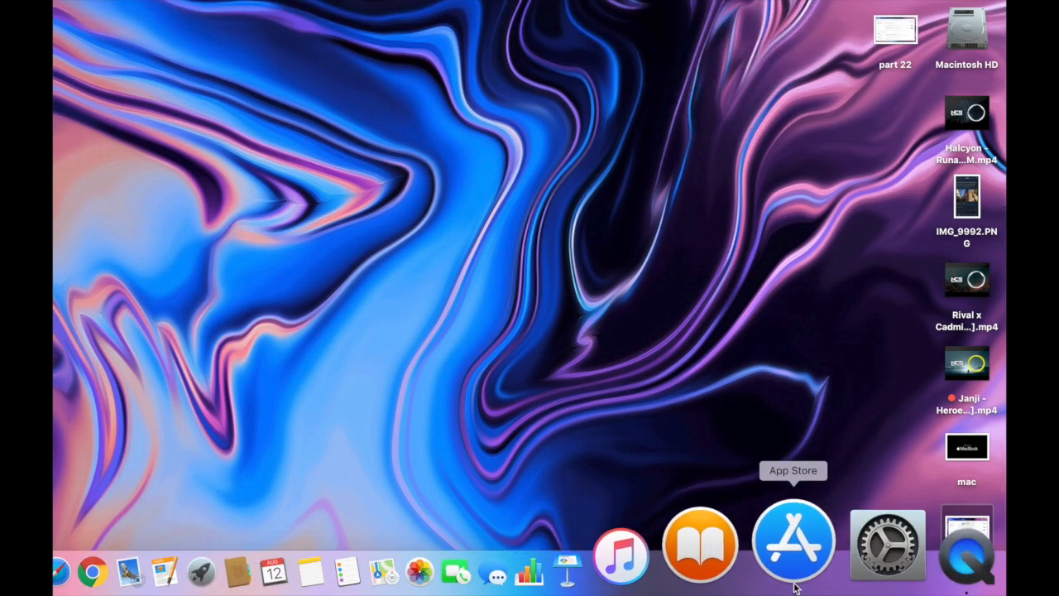
- Restart the macOS High Sierra 10.13.6 download from App Store with Download & Restart
click(793, 544)
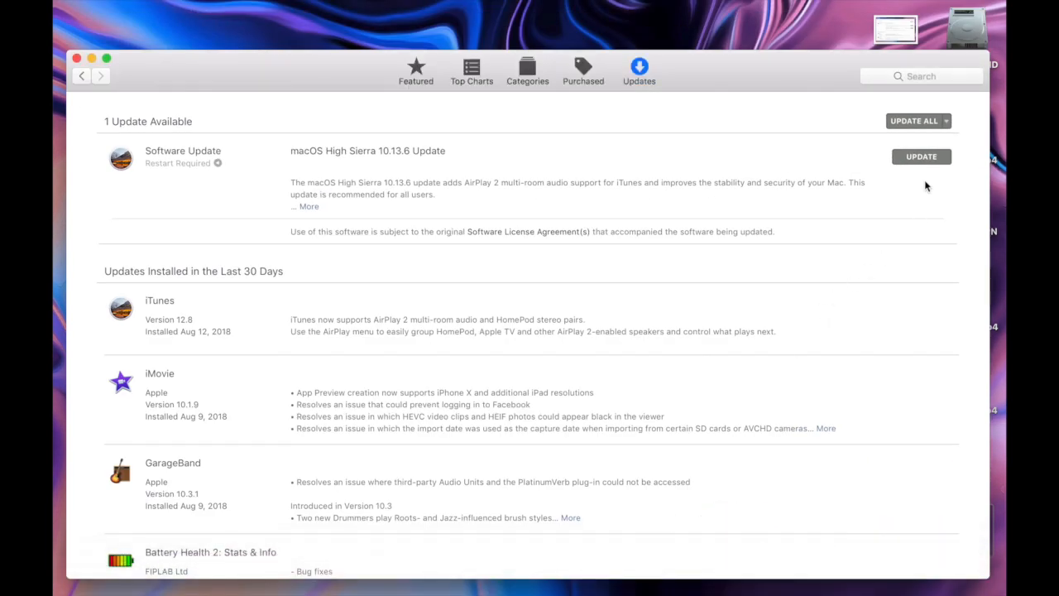
mouse_move(920, 157)
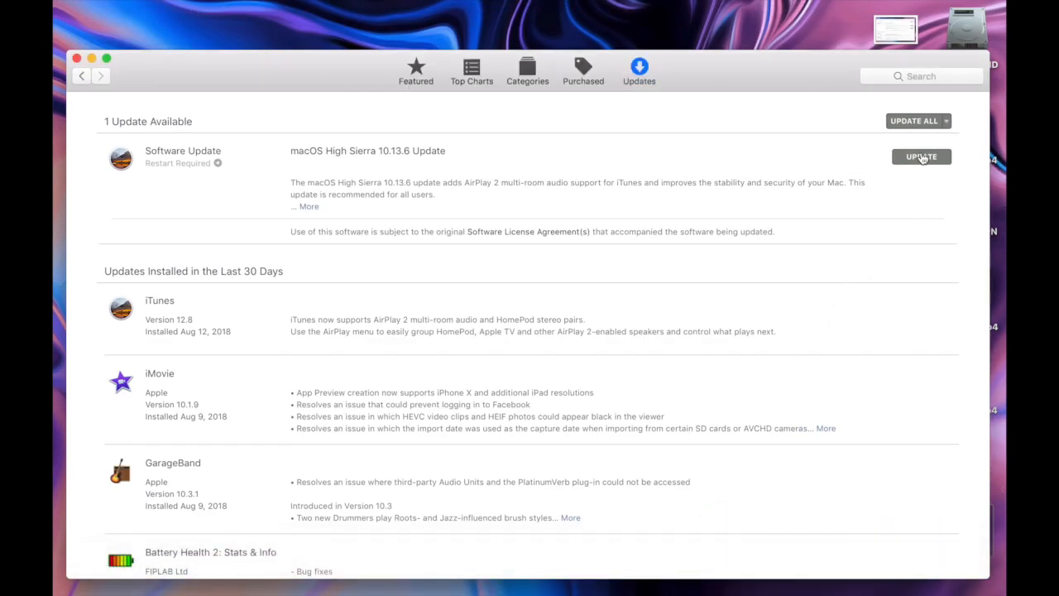
click(920, 156)
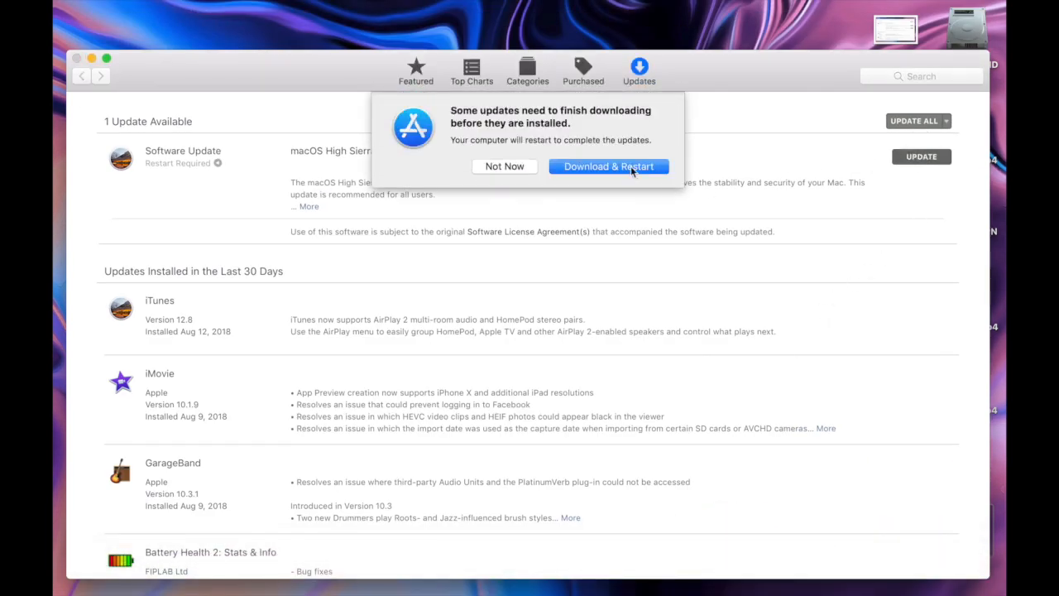
click(608, 166)
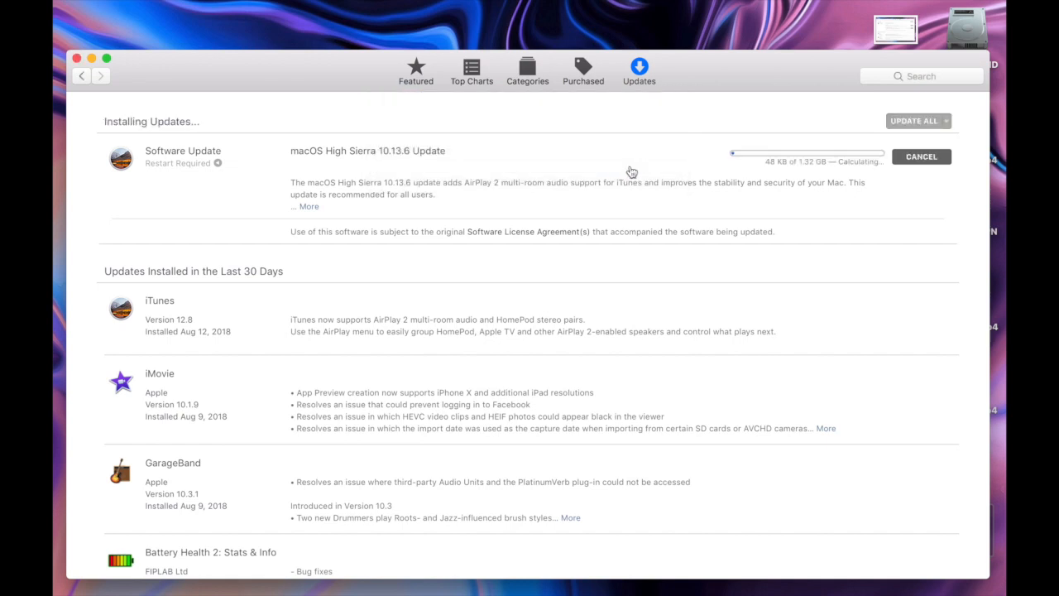